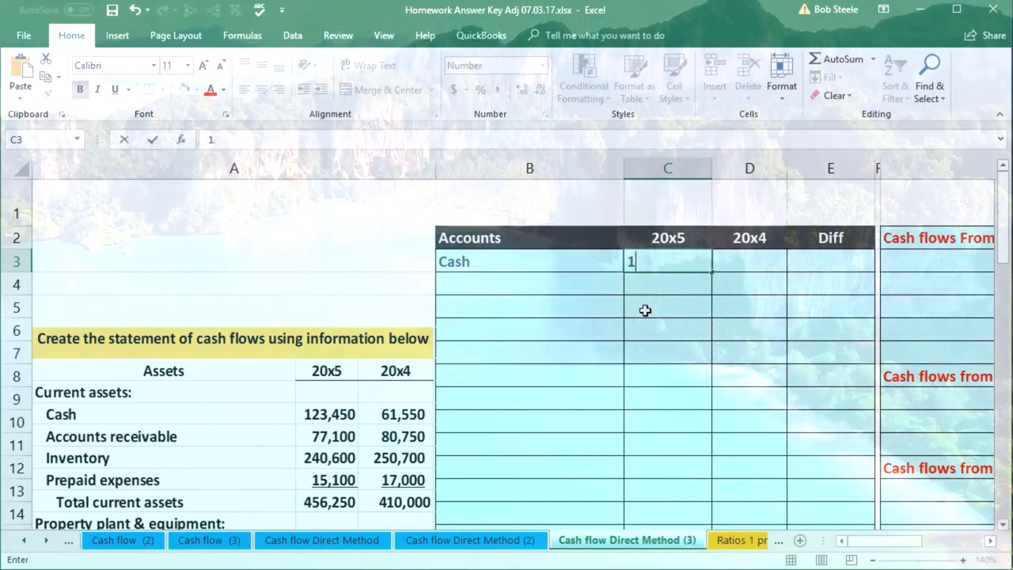
- Enter Cash balances 123,450 (20x5) and 61,550 (20x4), then start the =C3-D3 difference formula
type("23450")
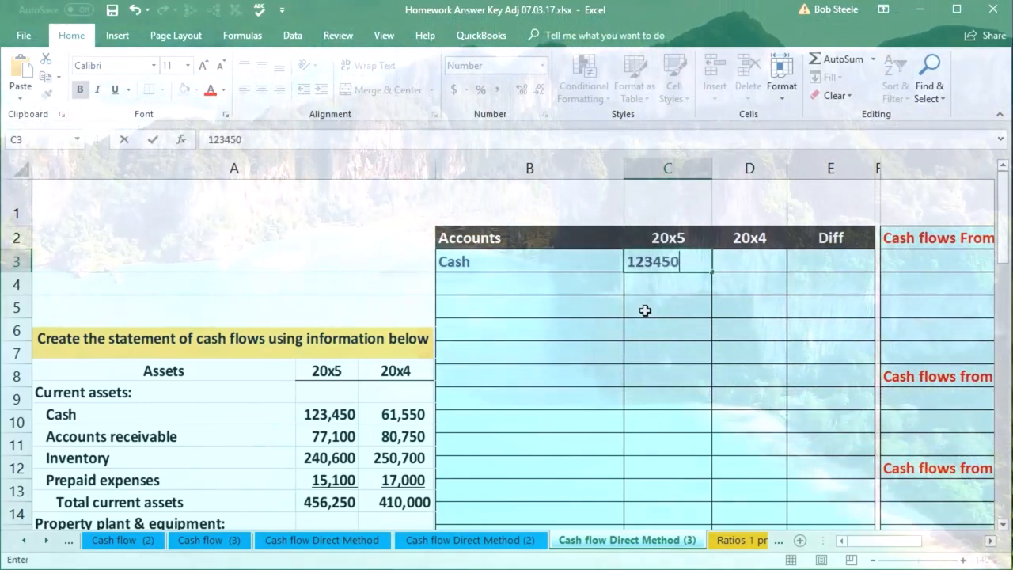
type("6")
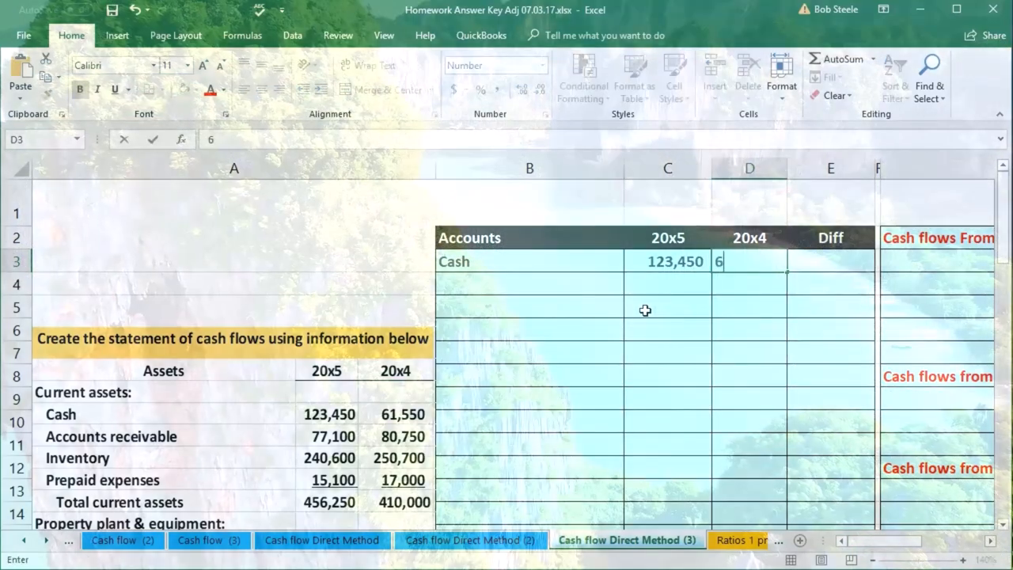
type("154")
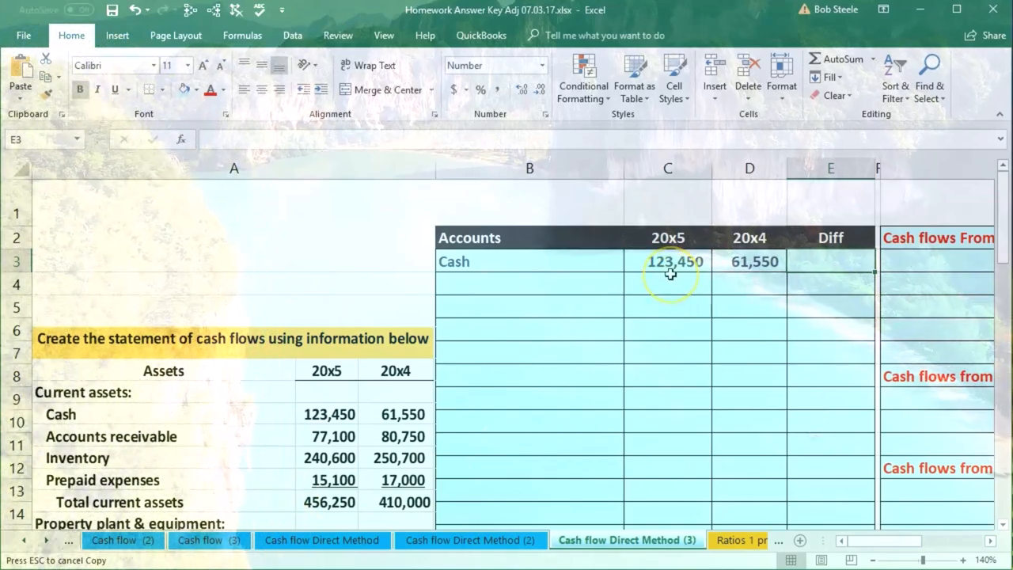
mouse_move(766, 267)
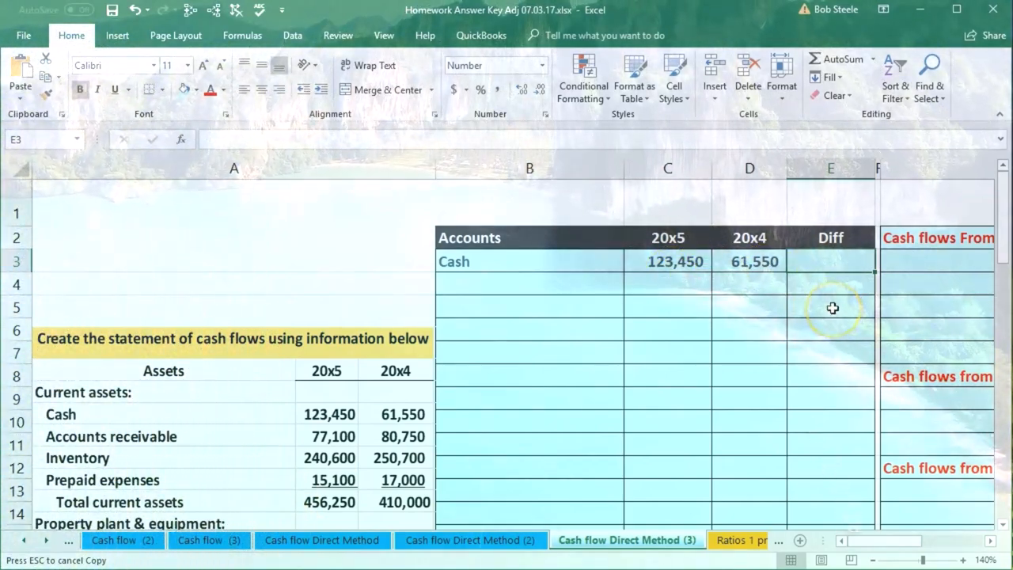
left_click(669, 262)
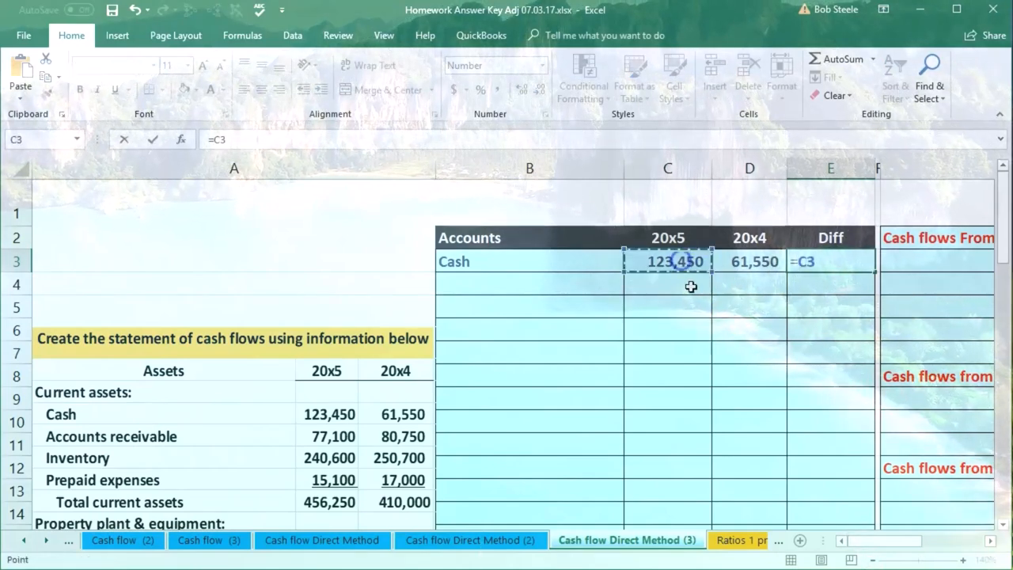
type("-D3")
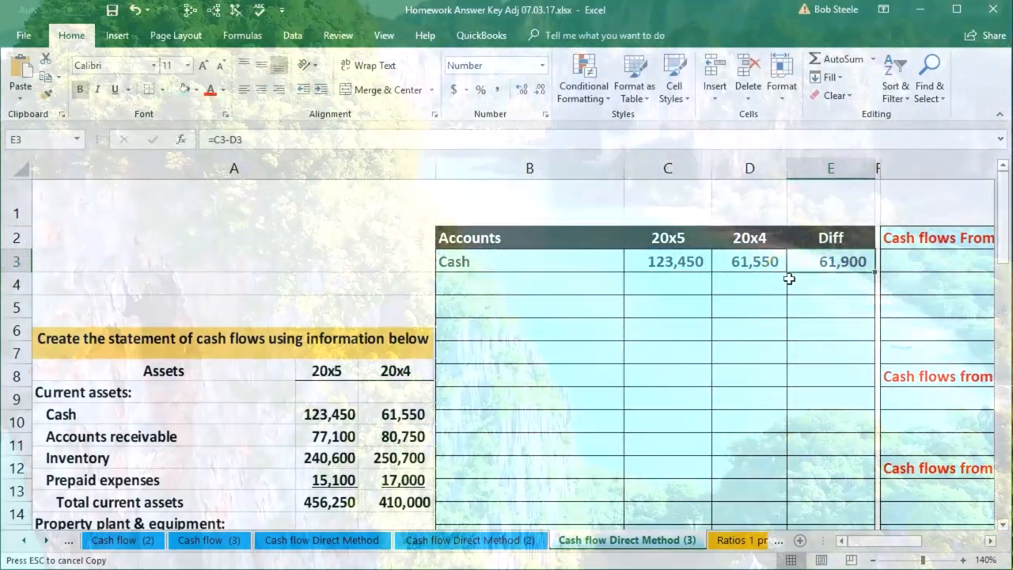
left_click(668, 261)
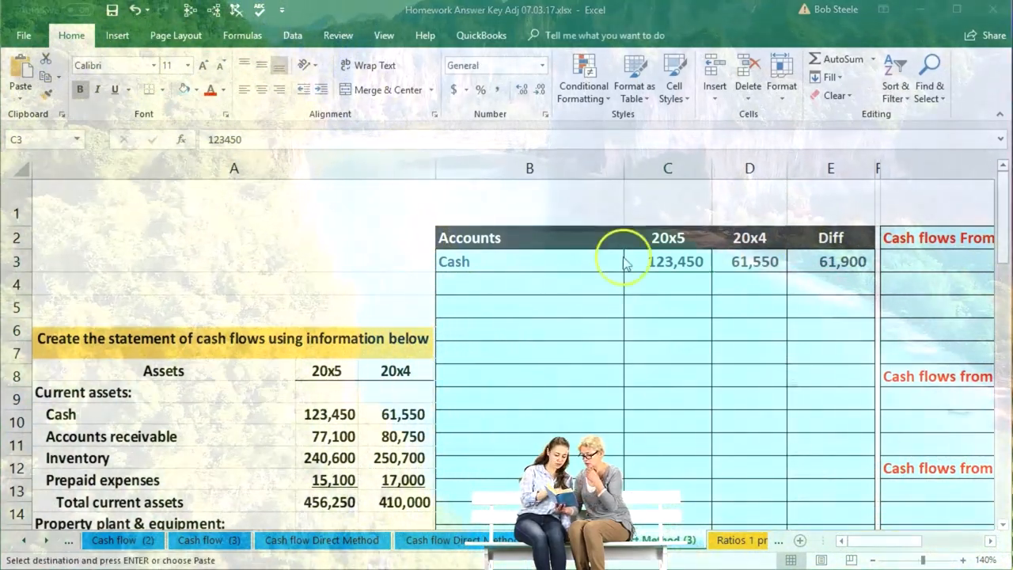
- Enter the Accounts receivable row with 77,100, 80,750 and a =C4-D4 difference of (3,650)
type("Accounts receivable")
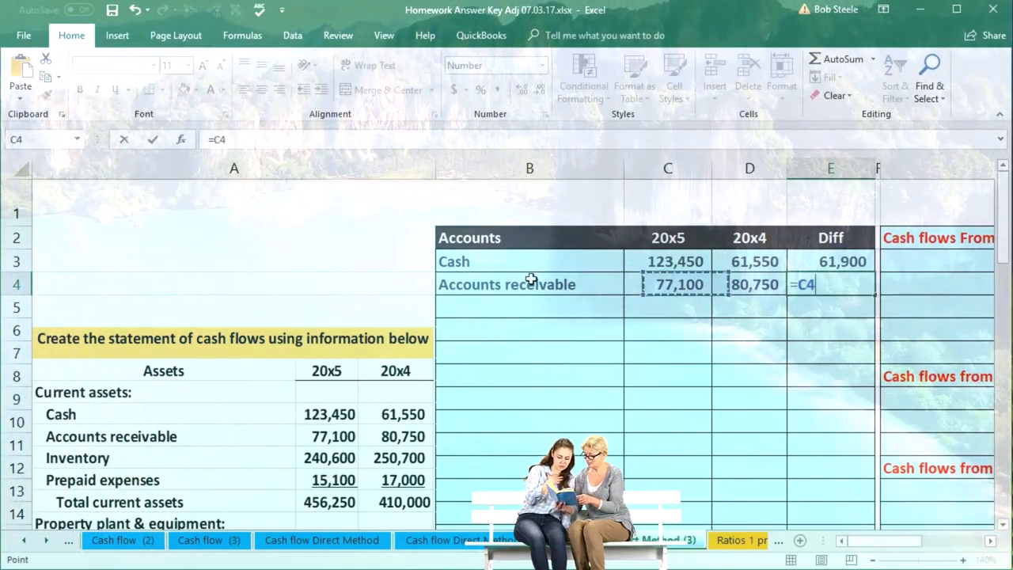
key("Enter")
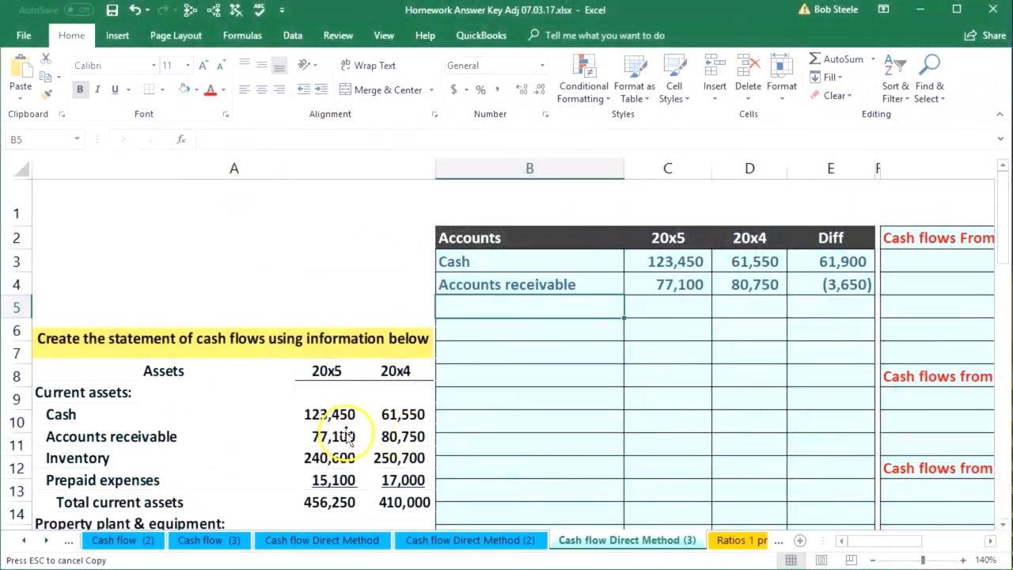
mouse_move(829, 298)
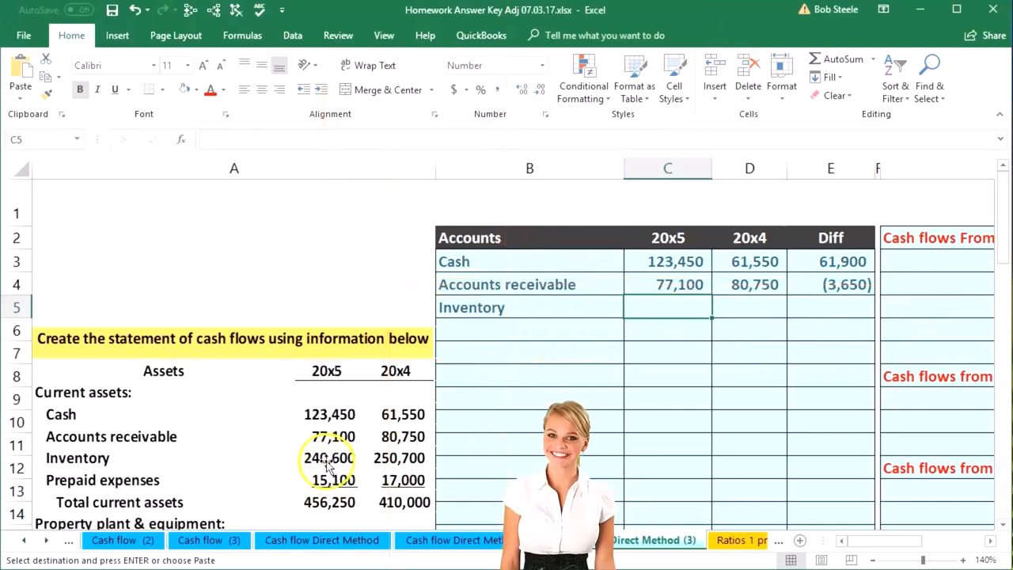
- Enter Inventory 240,600/250,700 and Prepaid expenses 15,100/17,000 with differences (10,100) and (1,900)
type("2406")
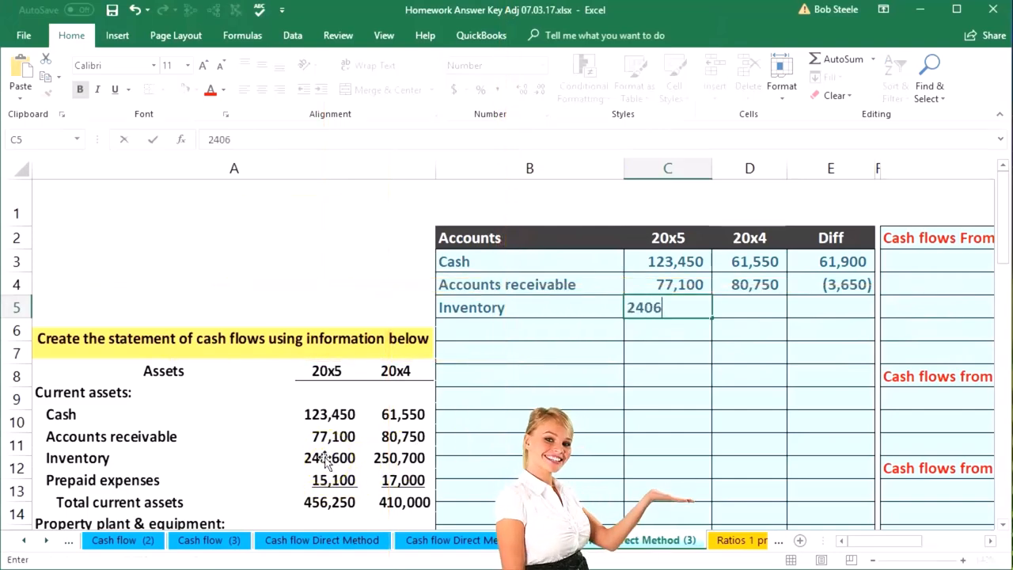
type("250700")
left_click(832, 307)
type("=C5-D5")
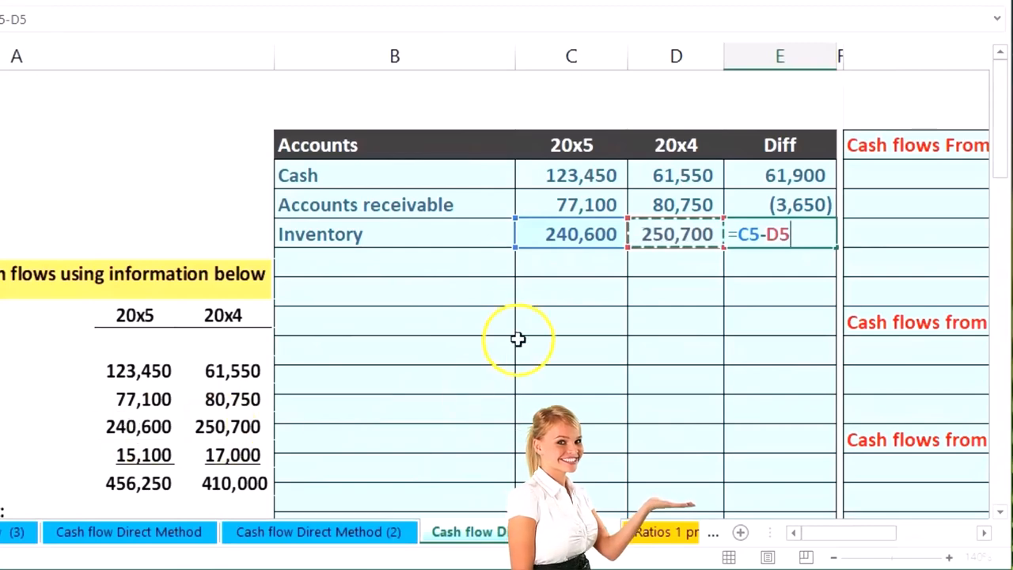
key("Enter")
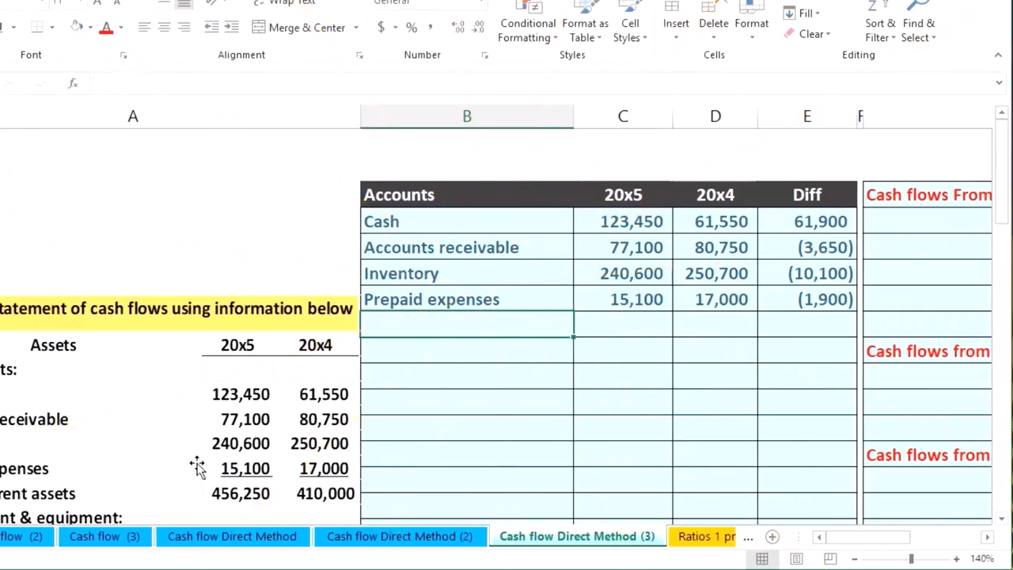
scroll("down", 3)
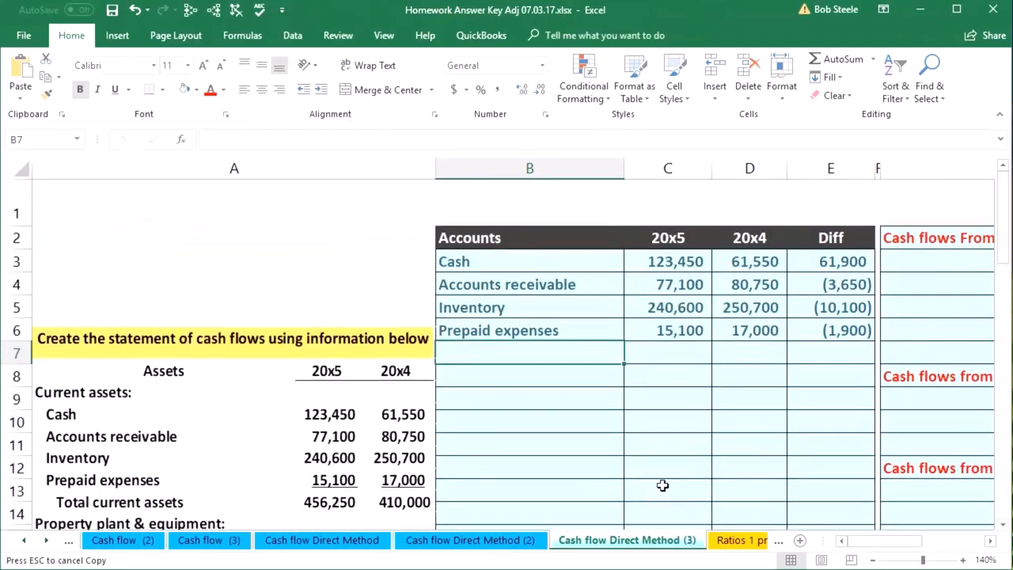
mouse_move(261, 497)
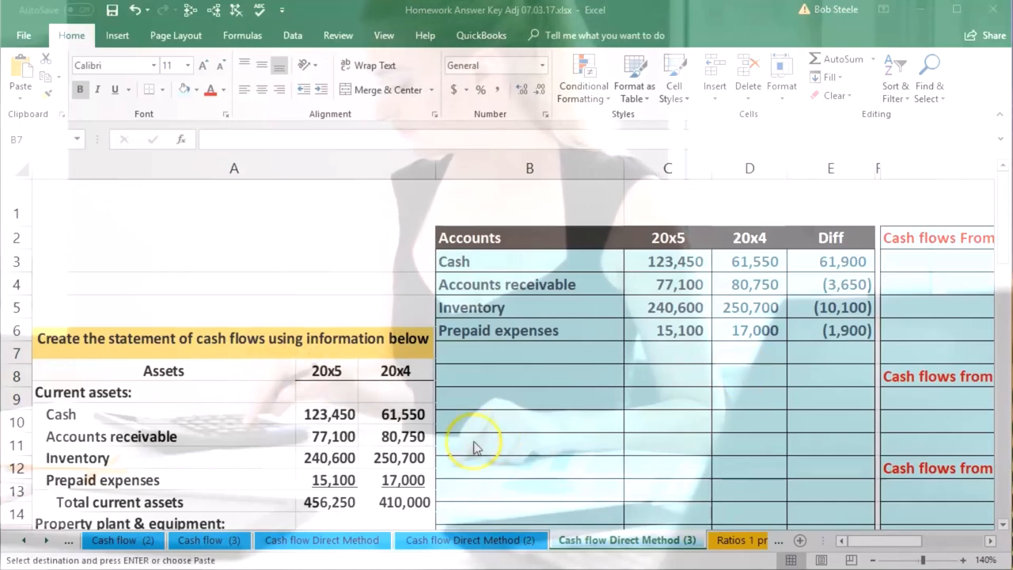
scroll("down", 3)
type("Equipment")
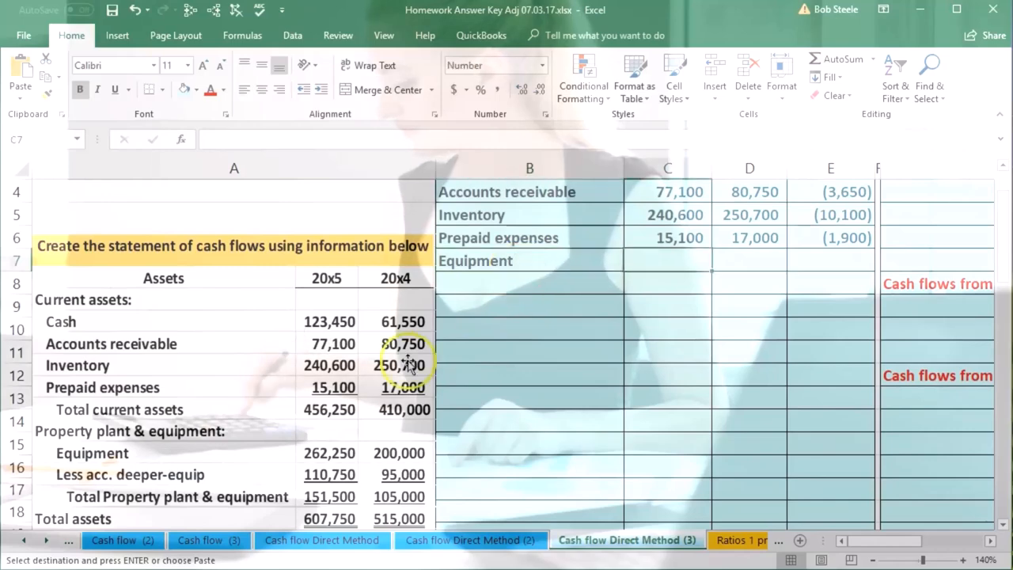
- Enter Equipment 262,250/200,000 with a 62,250 difference and label row 8 Accum. Deeper. Equip
type("262,250")
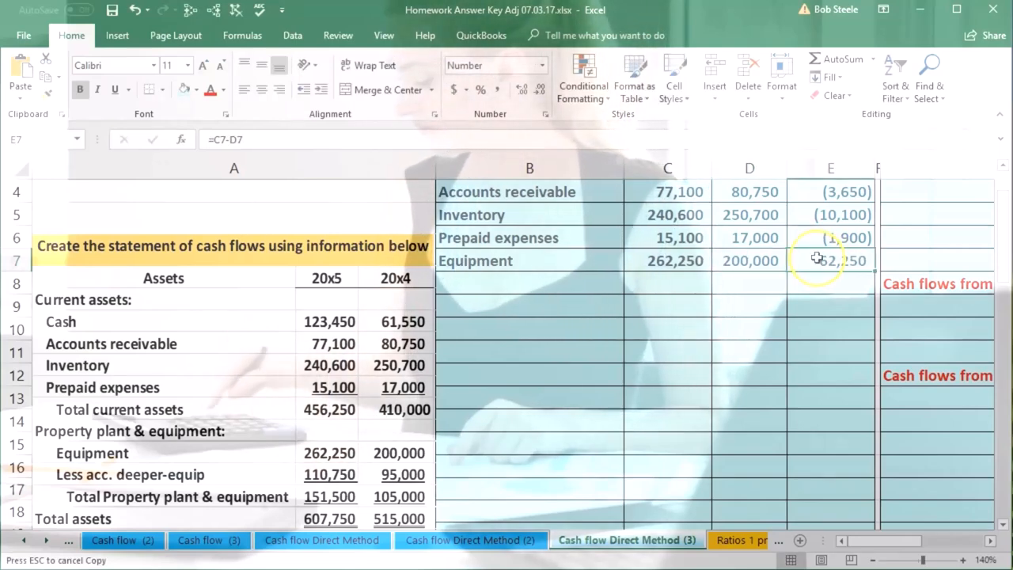
double_click(830, 260)
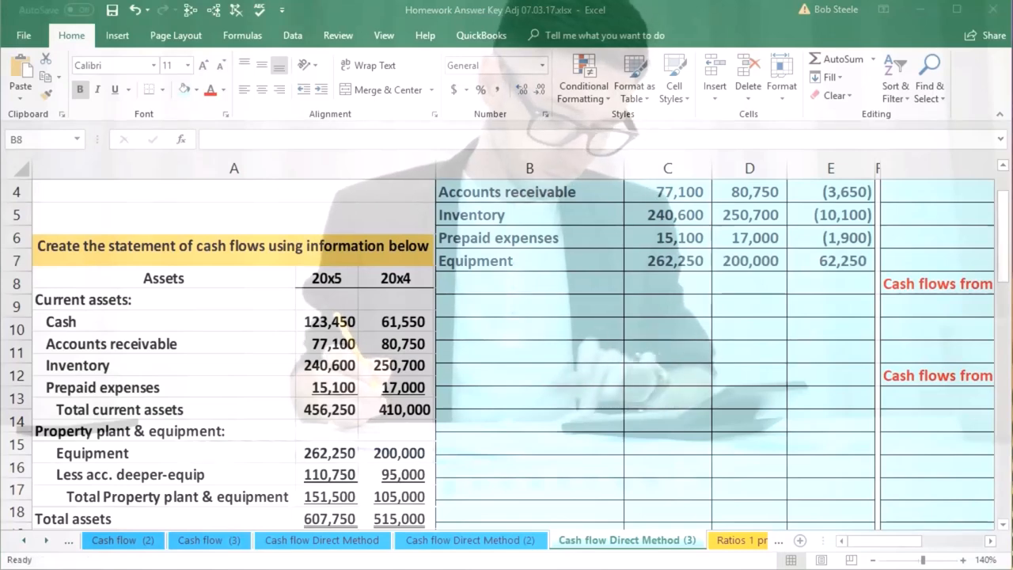
type("Aksum. Deeper. Equip.")
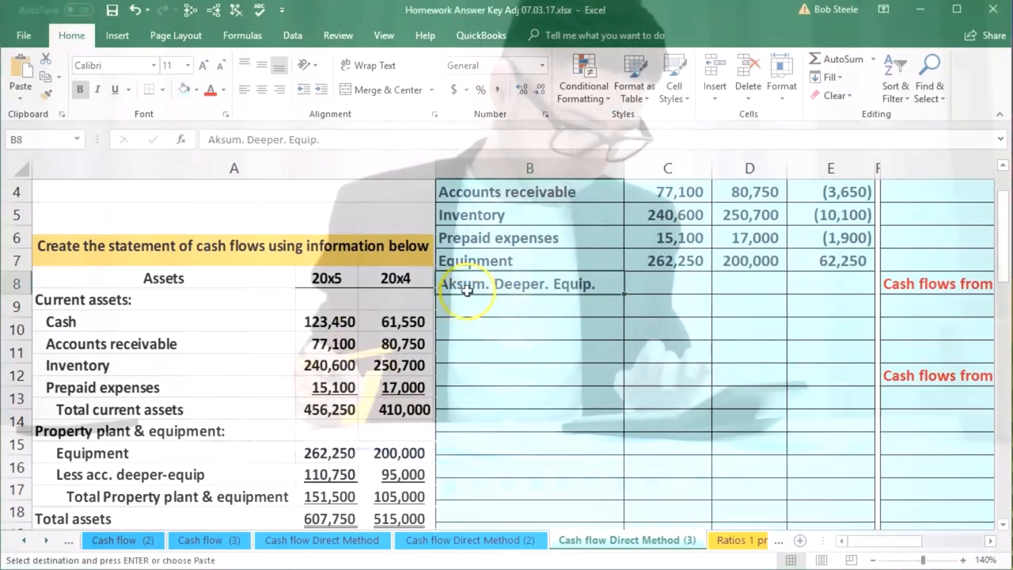
left_click(668, 285)
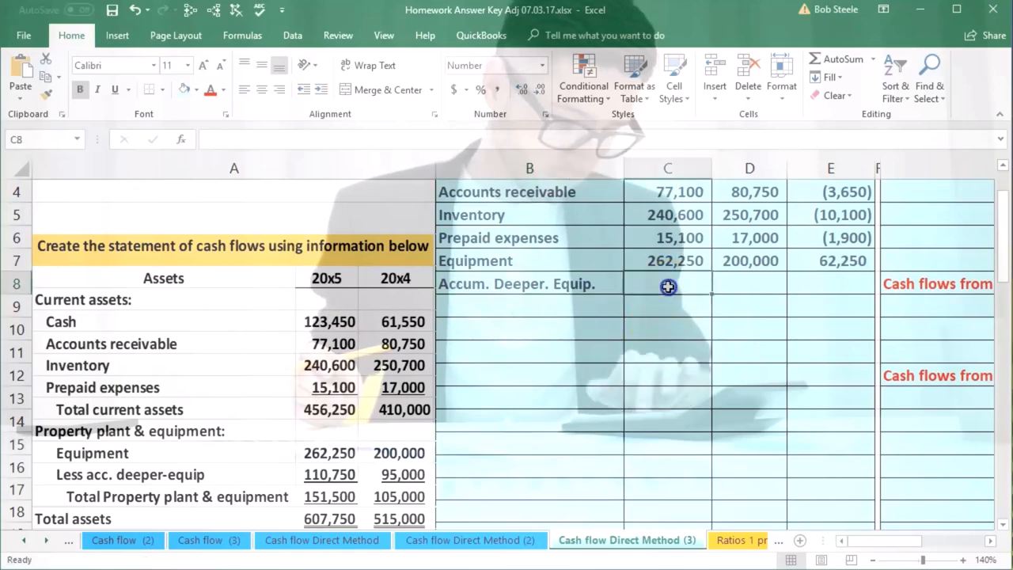